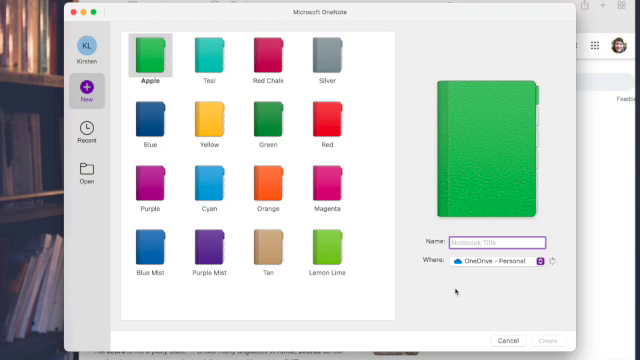
pyautogui.moveTo(552, 258)
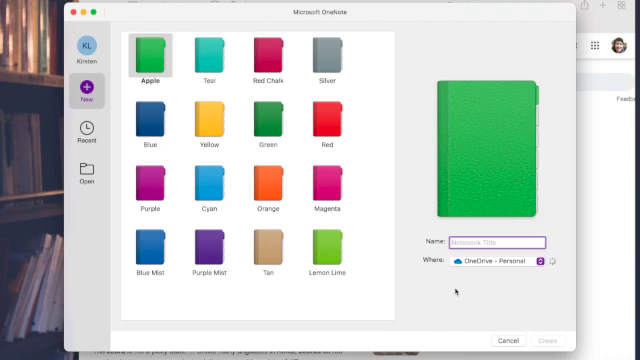
# Create a new green notebook named Zebras from the New Notebook dialog
pyautogui.write('Zebras')
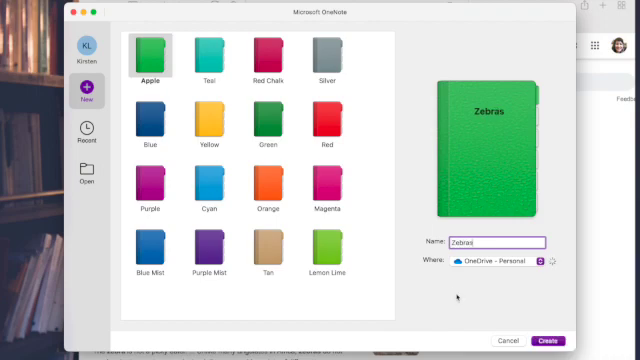
pyautogui.click(548, 340)
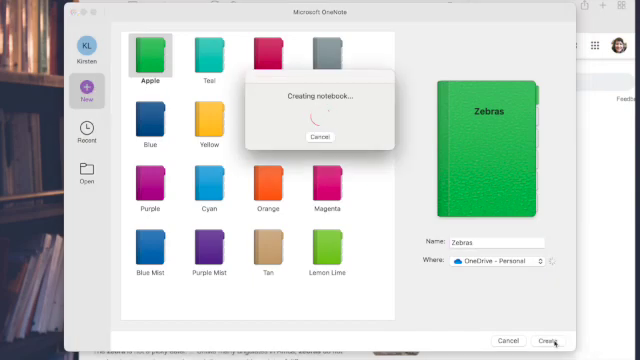
pyautogui.click(552, 340)
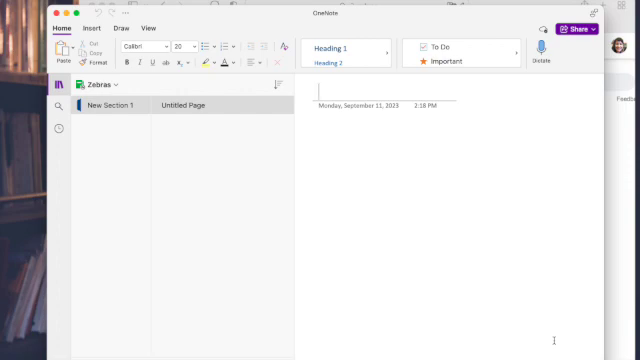
# Title the page 'General background about zebras' and rename its section to match
pyautogui.write('Ger')
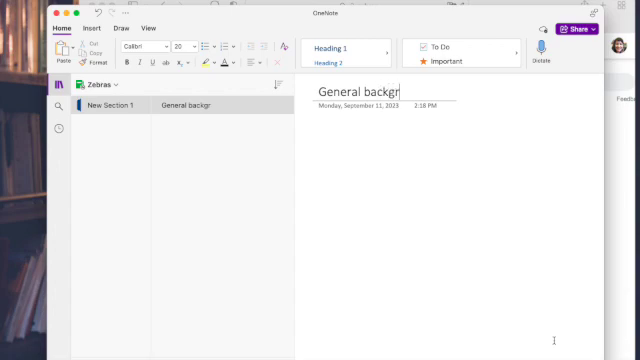
pyautogui.write('ound about zebra')
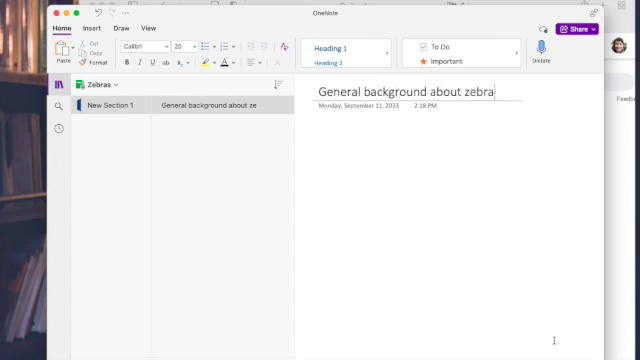
pyautogui.write('s')
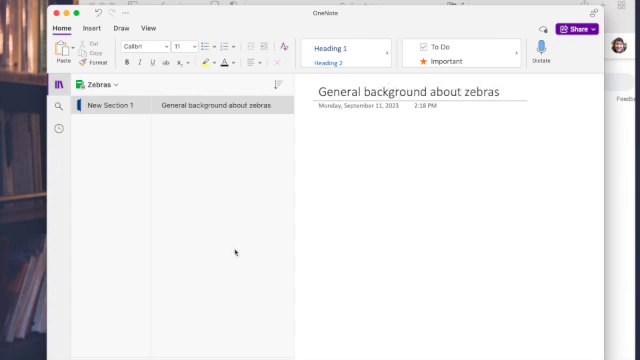
pyautogui.rightClick(110, 104)
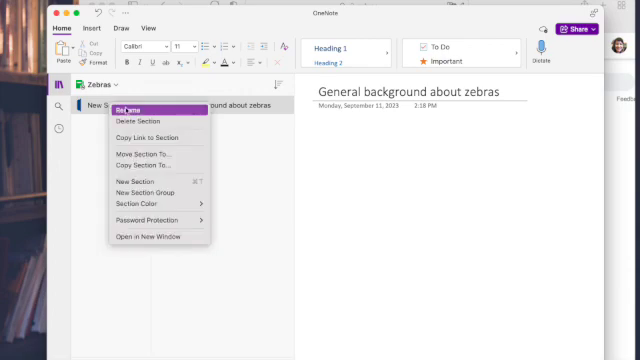
pyautogui.click(132, 108)
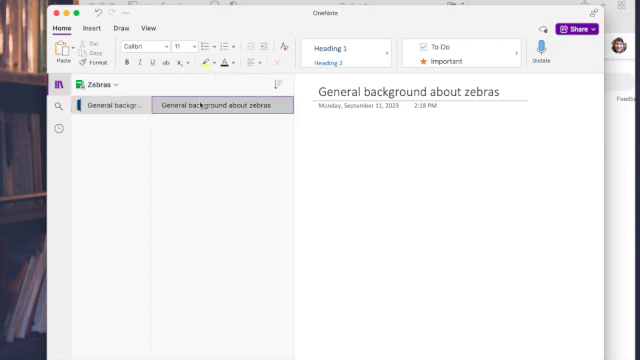
pyautogui.tripleClick(408, 92)
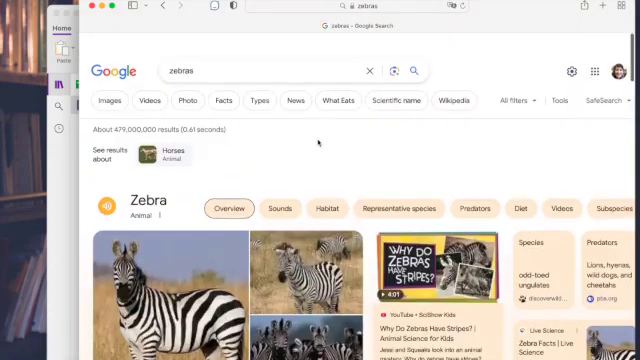
# Scroll through the Google search results for zebras in Safari
pyautogui.scroll(-3)
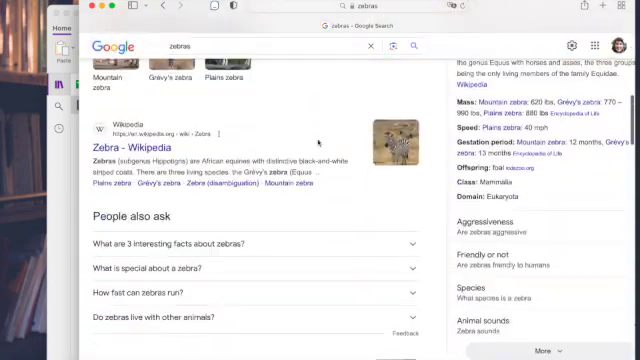
pyautogui.scroll(-3)
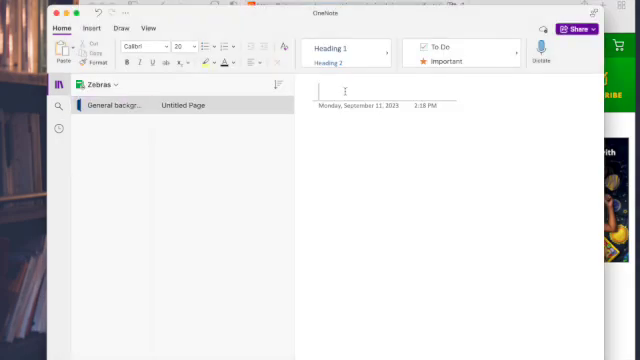
# Title the page National Geographic and paste the kids.nationalgeographic.com zebra URL
pyautogui.write('National Geo')
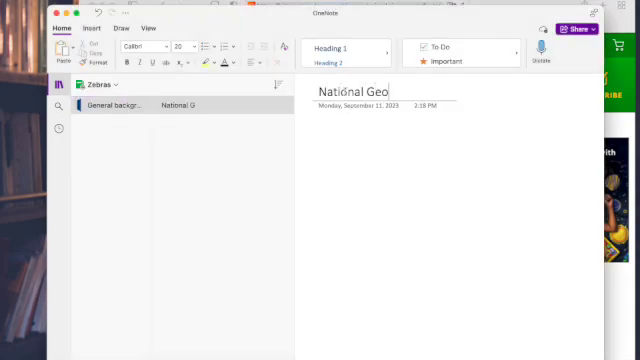
pyautogui.write('graphic')
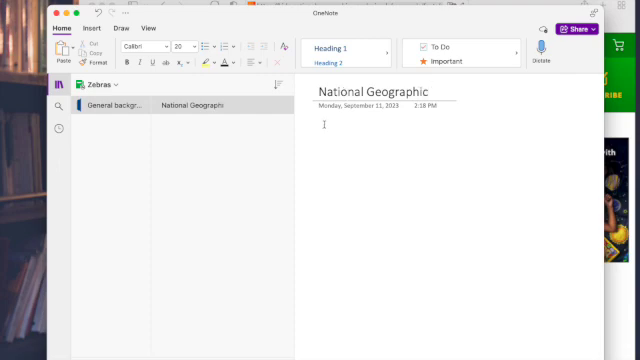
pyautogui.write('https://kids.nationalgeographic.com/animals/mammals/facts/zebra')
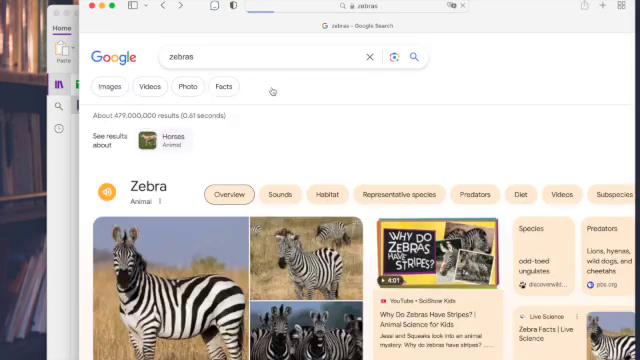
pyautogui.scroll(-3)
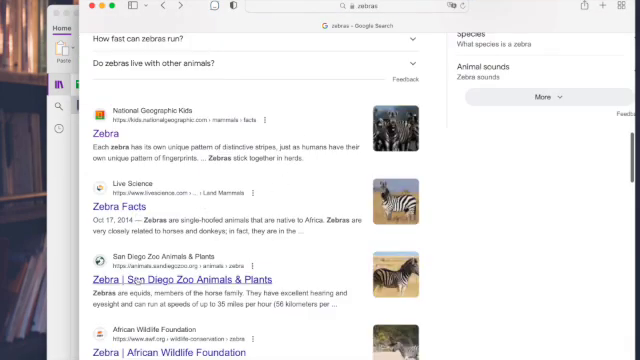
# Add a San Diego Zoo page holding the animals.sandiegozoo.org zebra URL
pyautogui.click(200, 280)
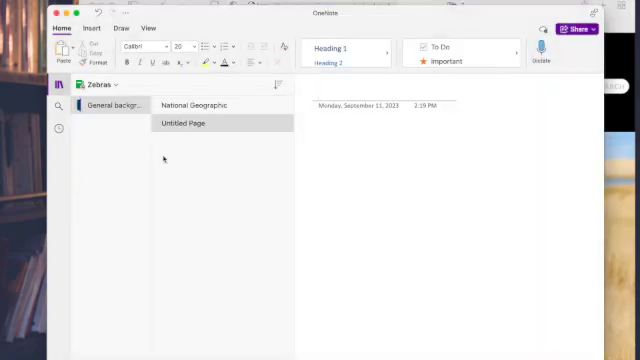
pyautogui.write('San Diego Zoo')
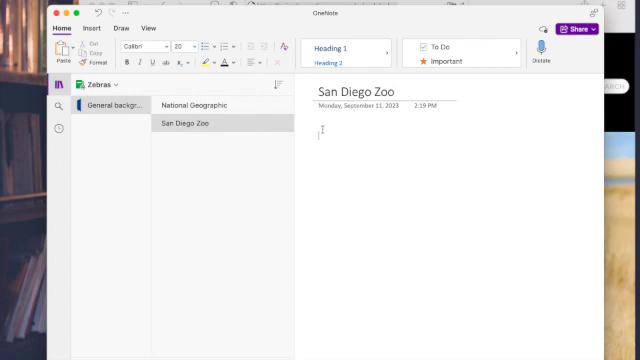
pyautogui.write('https://animals.sandiegozoo.org/animals/zebra')
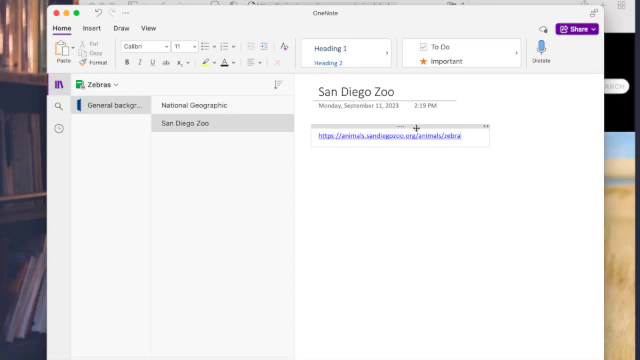
# Open the San Diego Zoo zebra link and read down through the article in Safari
pyautogui.click(396, 134)
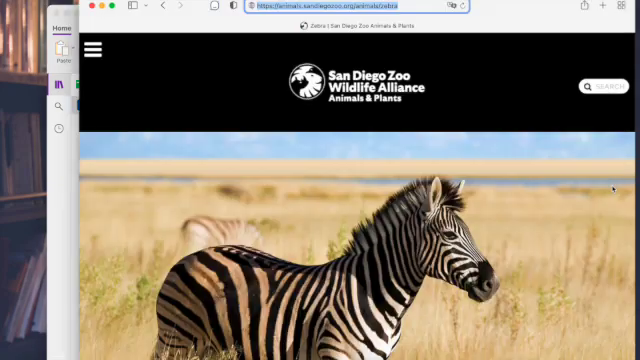
pyautogui.scroll(-3)
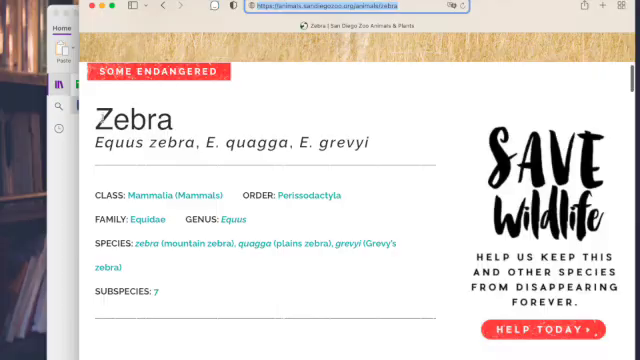
pyautogui.scroll(-3)
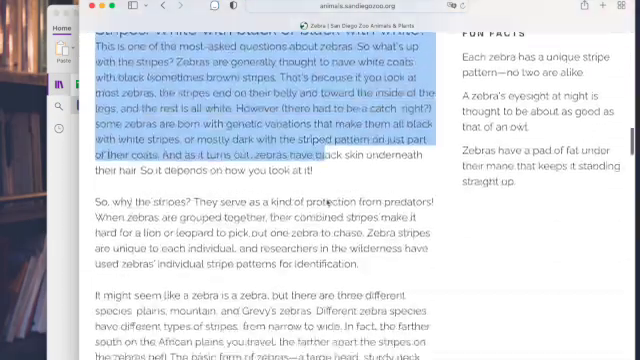
pyautogui.scroll(-3)
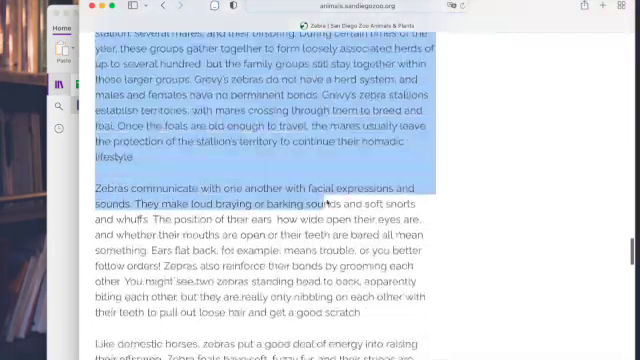
pyautogui.scroll(-3)
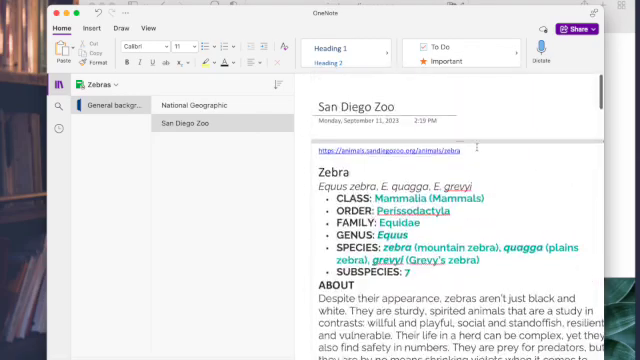
# Scroll the San Diego Zoo page to the sentence about zebras defending themselves for highlighting
pyautogui.scroll(-3)
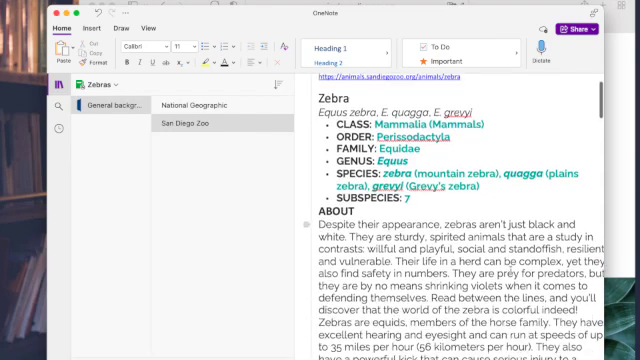
pyautogui.scroll(-3)
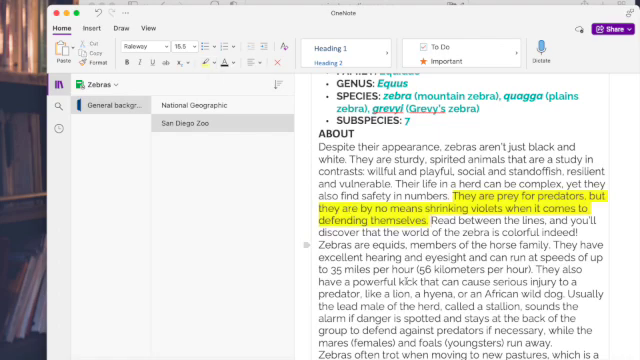
pyautogui.scroll(-3)
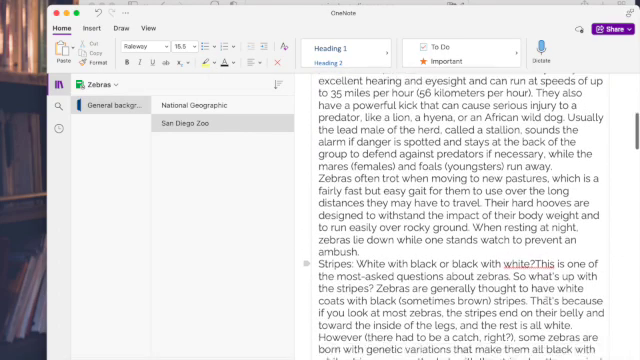
pyautogui.scroll(-3)
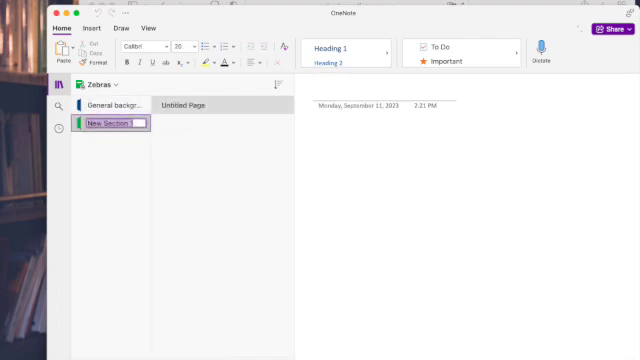
# Name the section 'What zebras eat' and title its page 'San Diego zoo - grasses'
pyautogui.write('What zebra eat')
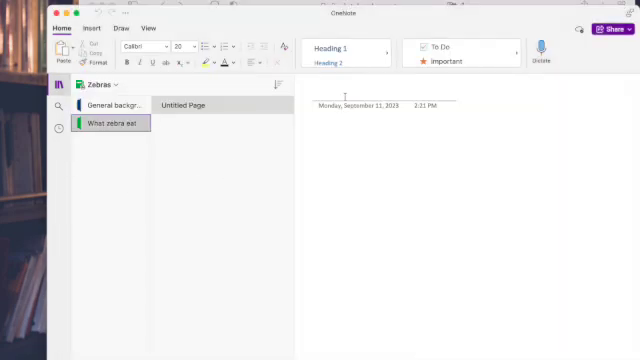
pyautogui.write('San De')
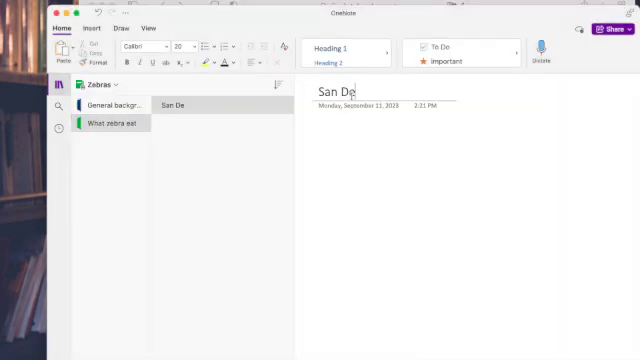
pyautogui.write('iego zoo - g')
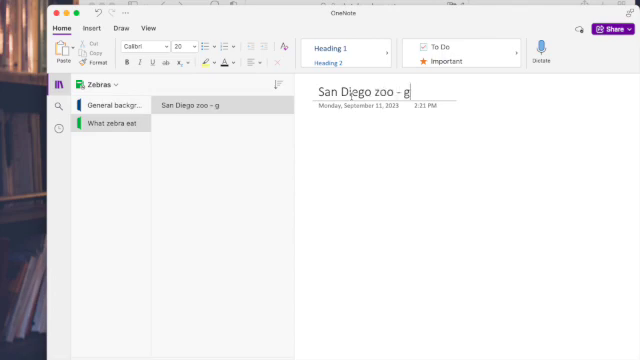
pyautogui.write('rasses')
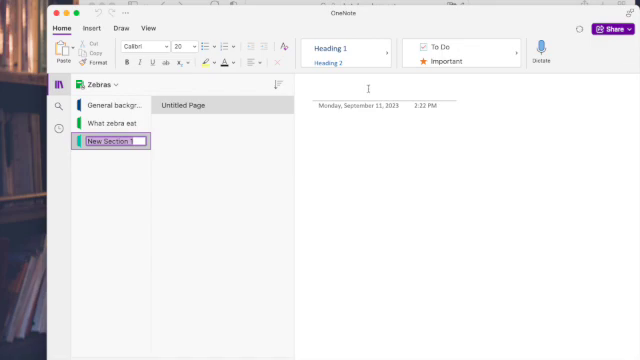
# Name the third section 'Sources to find'
pyautogui.write('Sources')
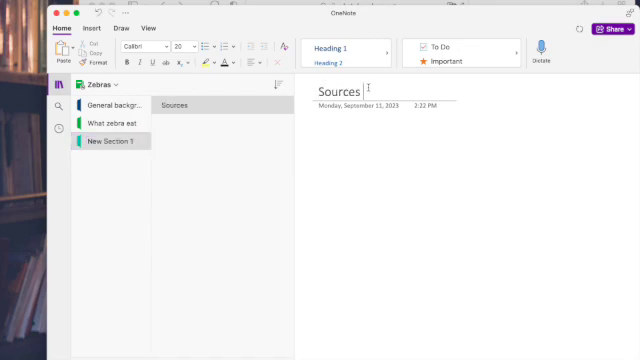
pyautogui.write('to find')
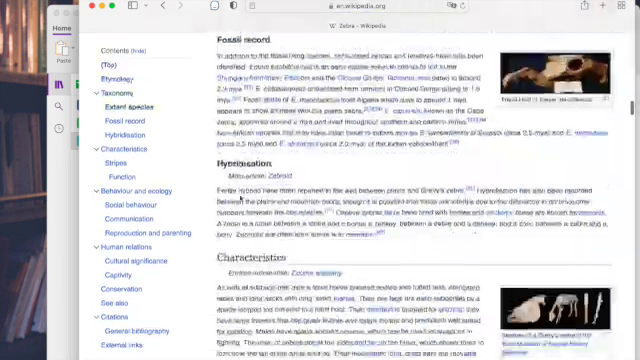
# Scroll the Wikipedia Zebra article down to its References list
pyautogui.scroll(-3)
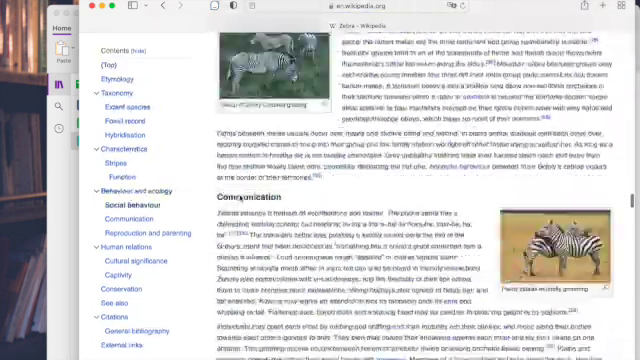
pyautogui.scroll(-3)
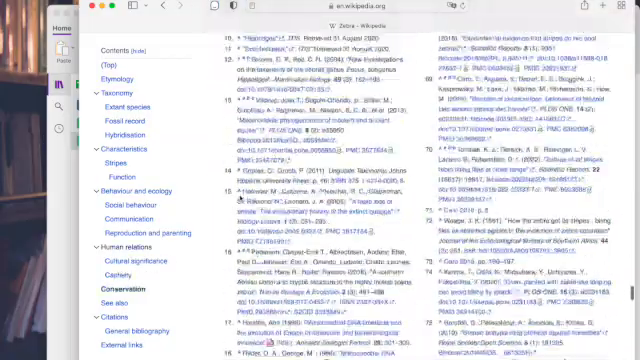
pyautogui.scroll(-3)
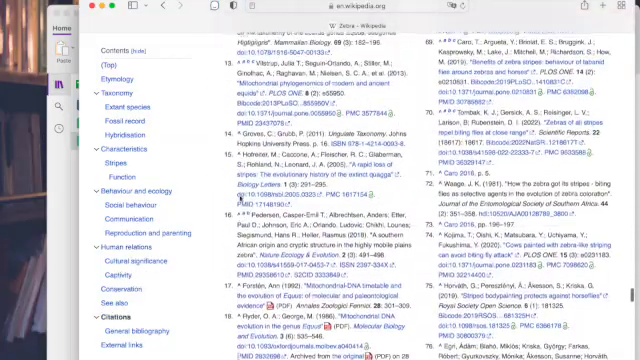
pyautogui.scroll(-3)
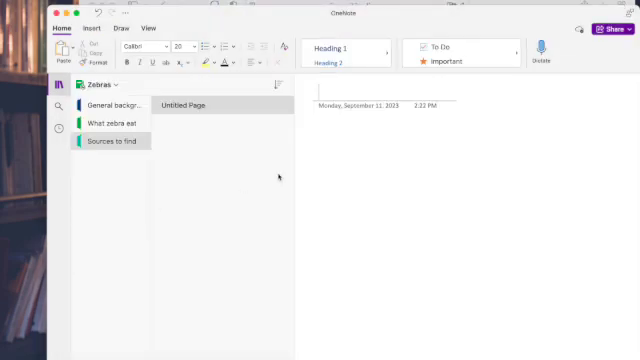
# Title the untitled page 'Academic articles to find' in the Sources to find section
pyautogui.click(318, 88)
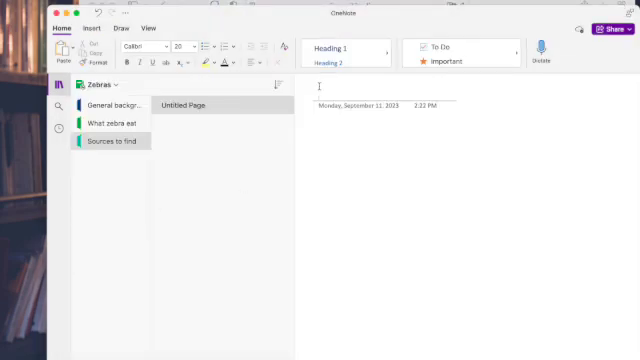
pyautogui.click(198, 104)
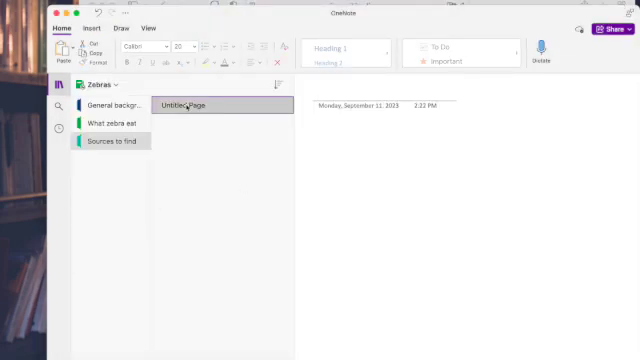
pyautogui.write('Acad')
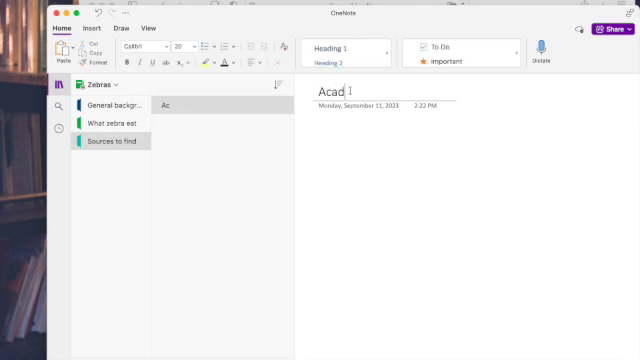
pyautogui.write('emic articl')
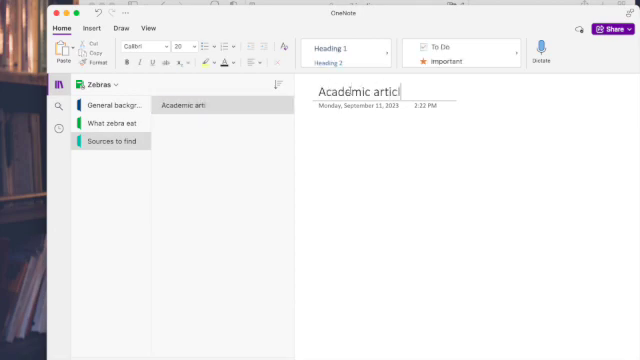
pyautogui.write('es to find')
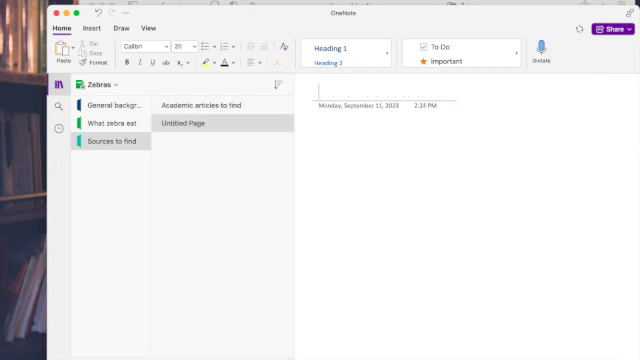
# Title the new page 'Book to find at library' and return to the Academic articles to find page
pyautogui.write('Book to find at')
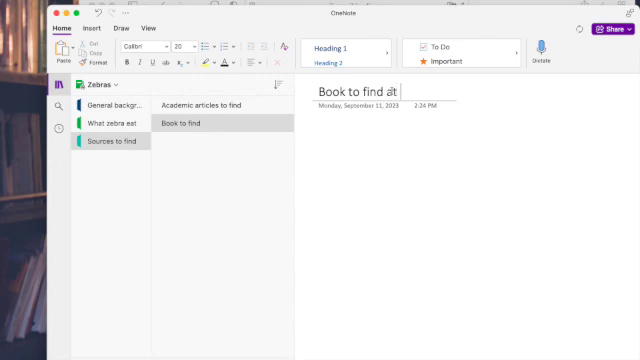
pyautogui.write('library')
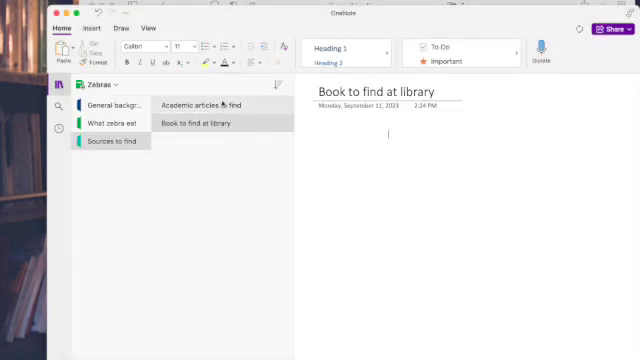
pyautogui.click(204, 104)
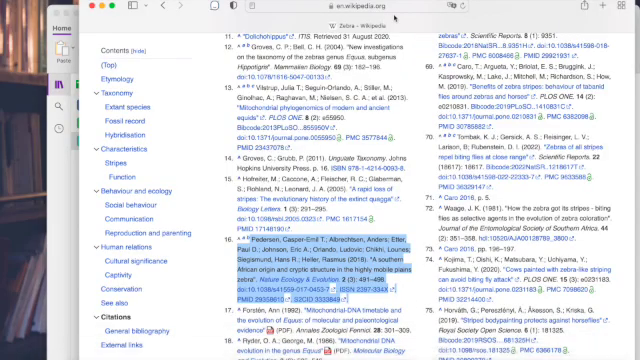
# Search Google in Safari for 'books about zebras'
pyautogui.write('books about zebras')
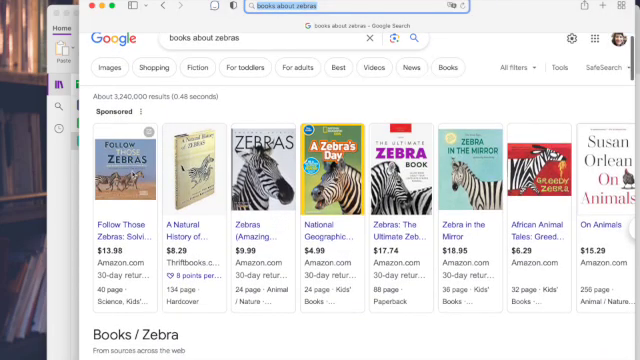
pyautogui.moveTo(268, 170)
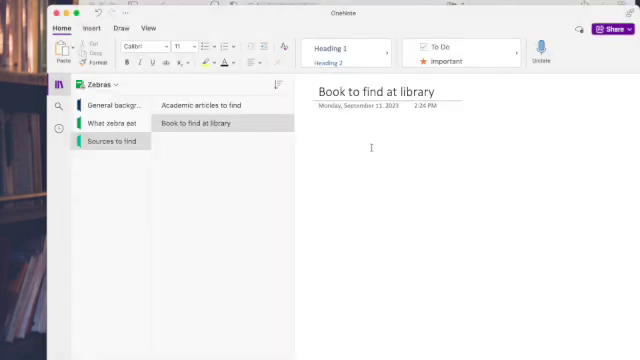
# List zebra book titles including A Zebra's Day on the page, then add a new section
pyautogui.write('Zebras amazing animals')
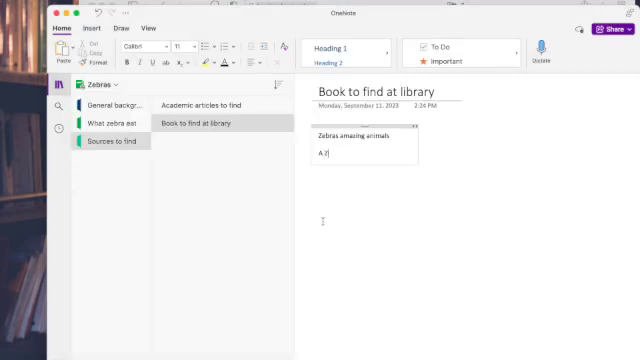
pyautogui.write("ebra's Day")
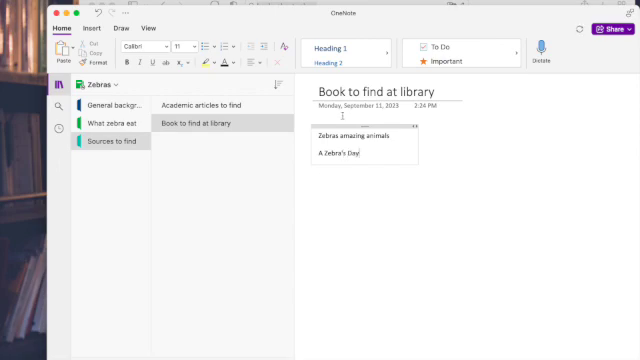
pyautogui.click(456, 60)
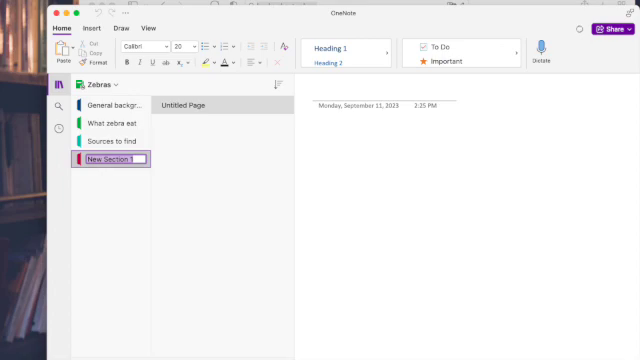
# Name the sections 'Major predators' and 'Habitat', and start a page titled 'African Wildlife Foundation'
pyautogui.write('Major predators')
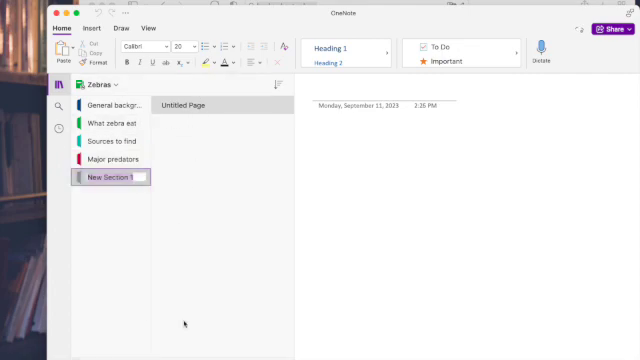
pyautogui.doubleClick(114, 178)
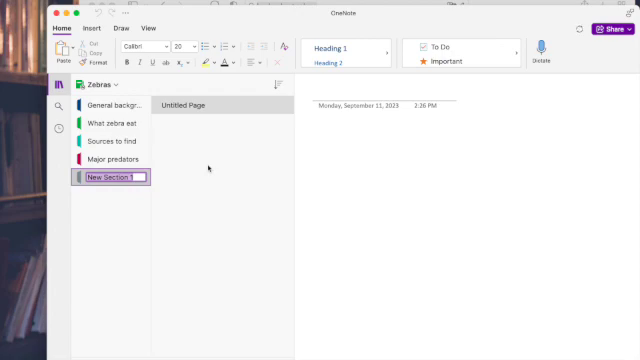
pyautogui.write('habitat')
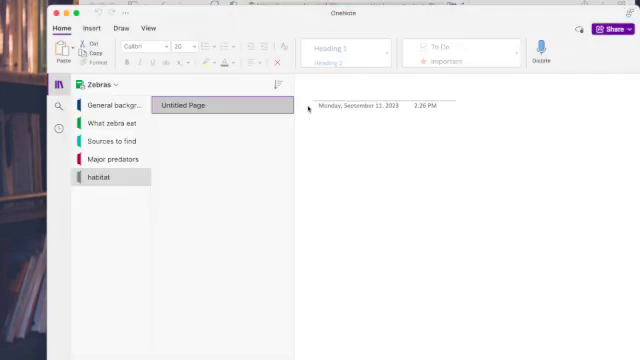
pyautogui.write('African Wil')
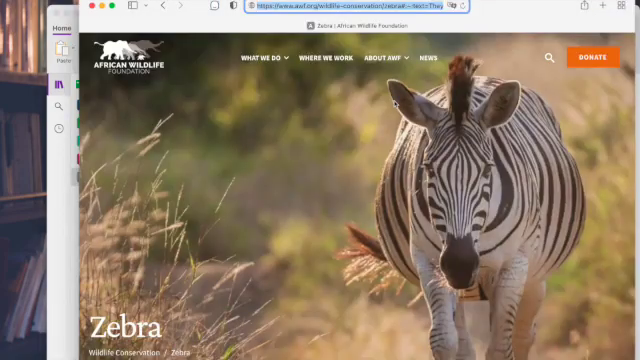
# Scroll down through the African Wildlife Foundation plains zebra article in Safari
pyautogui.scroll(-3)
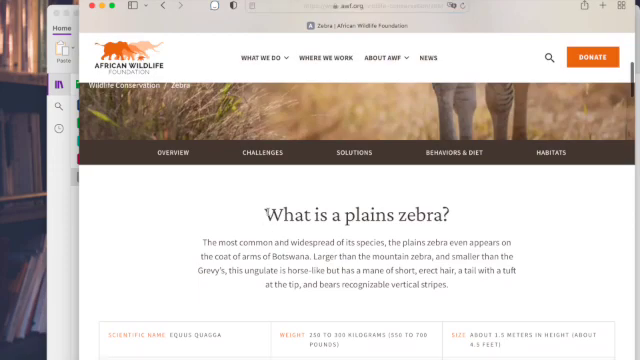
pyautogui.scroll(-3)
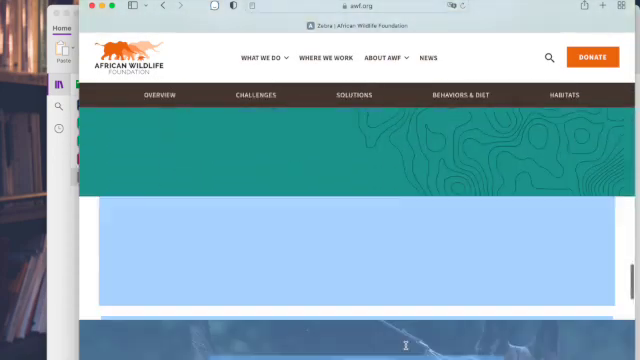
pyautogui.scroll(-3)
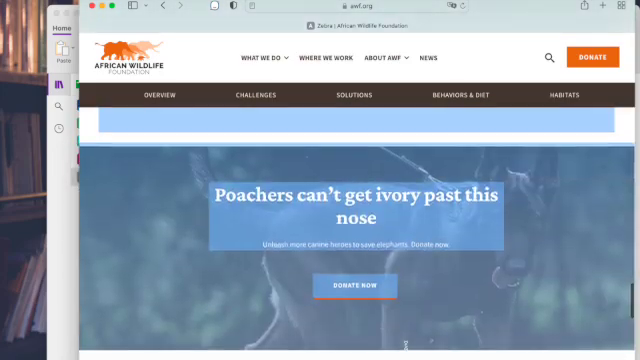
pyautogui.scroll(-3)
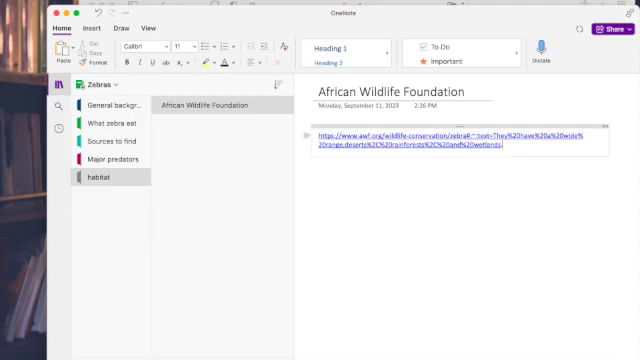
# Return to the San Diego Zoo zebra notes page in the General background section
pyautogui.click(112, 104)
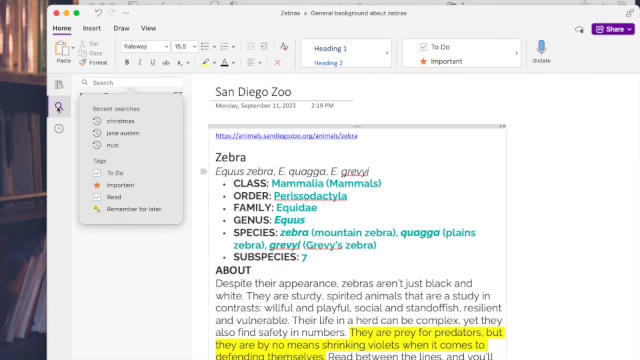
# Search all notebooks for 'stripes' and review the matching African Wildlife Foundation notes
pyautogui.click(72, 108)
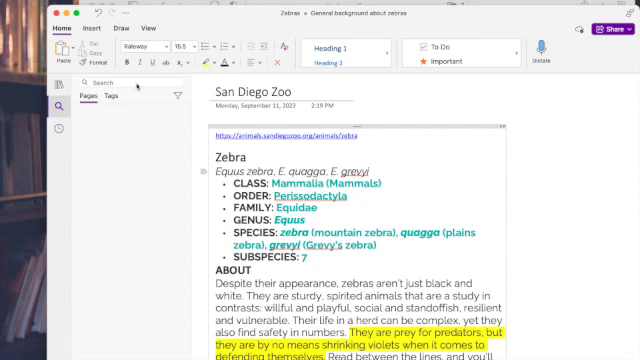
pyautogui.write('stripes')
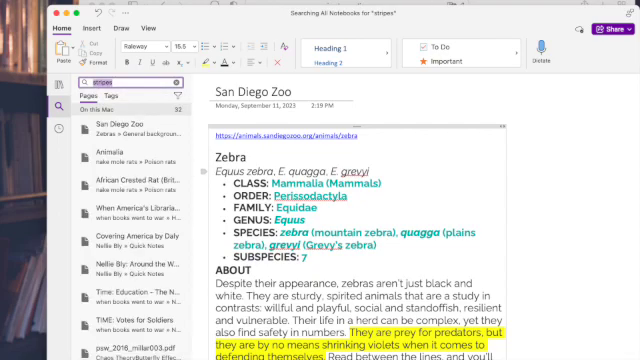
pyautogui.scroll(-3)
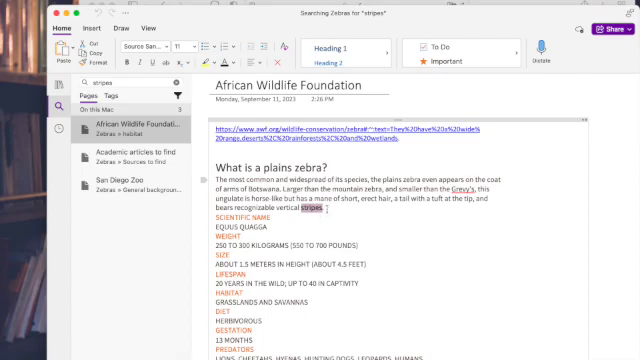
# Scroll through the search result page before adding the Photos section
pyautogui.scroll(-3)
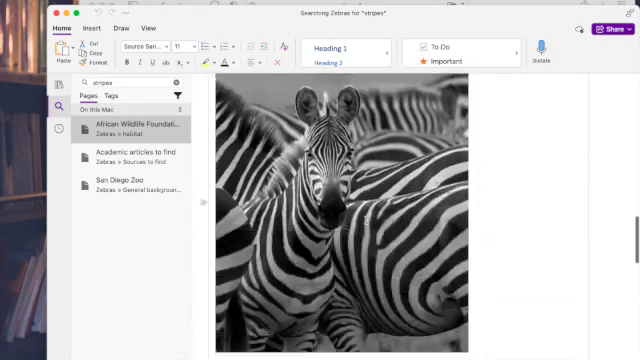
pyautogui.scroll(-3)
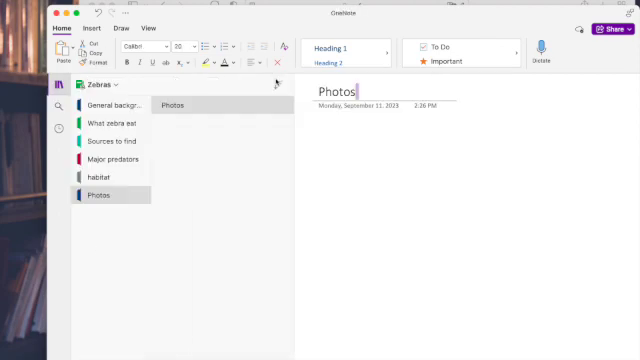
# Switch to the General background section's San Diego Zoo page with its highlighted stripes facts
pyautogui.click(112, 104)
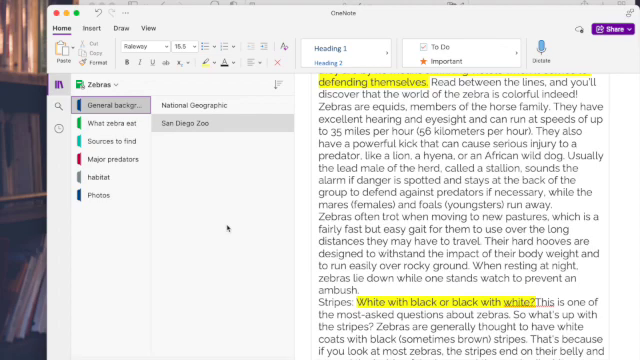
pyautogui.moveTo(228, 228)
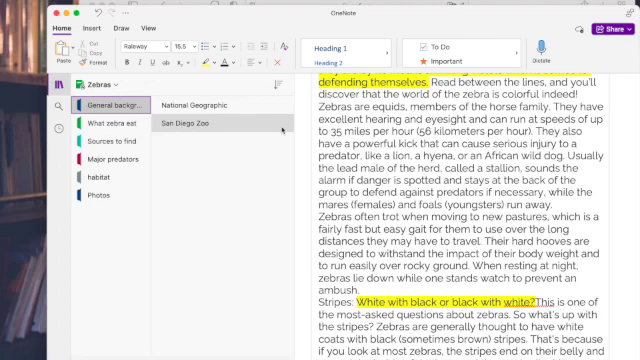